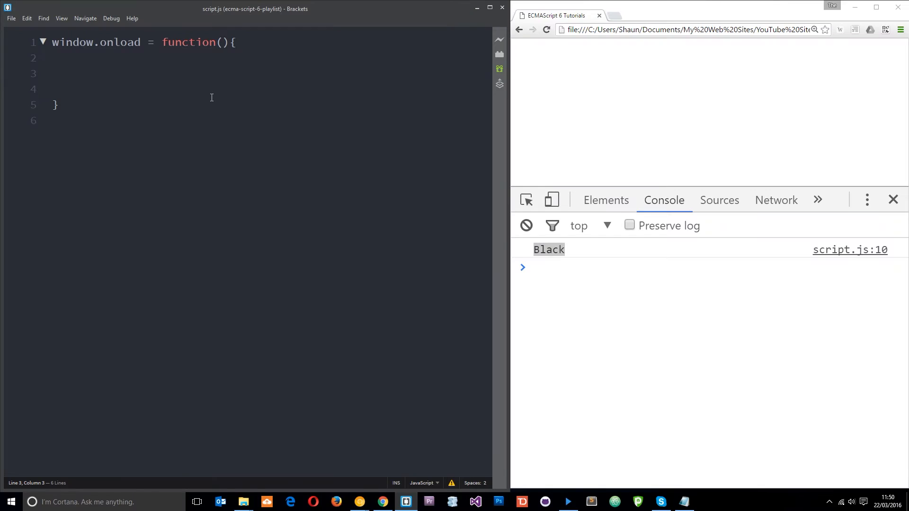
- Declare an empty object var ninja = {}; inside the window.onload function
left_click(65, 73)
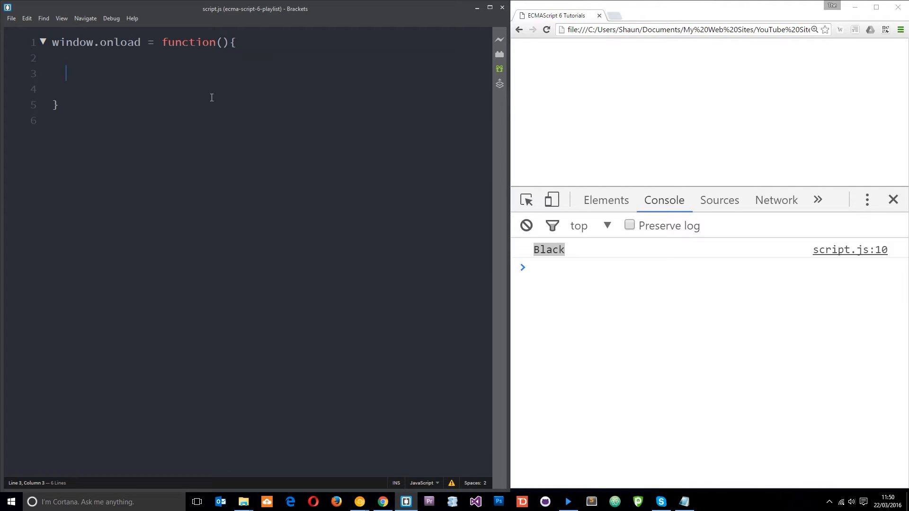
type("var")
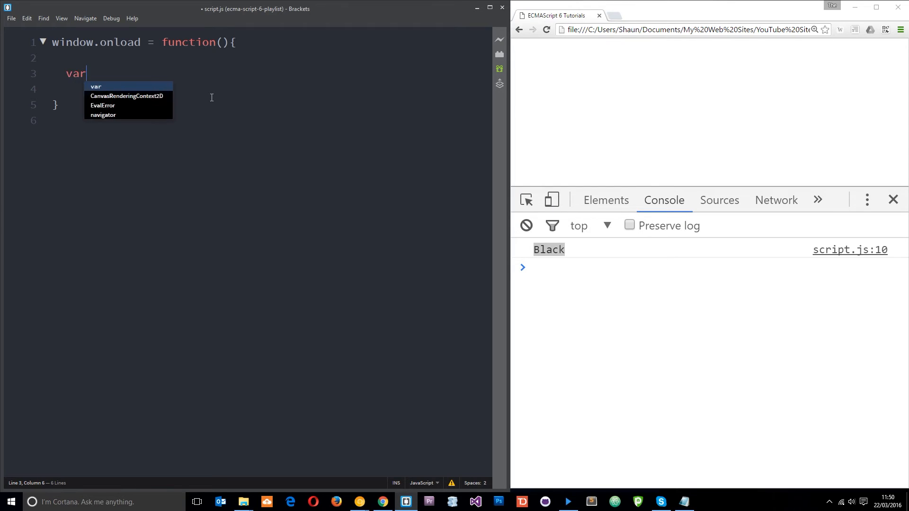
type("n")
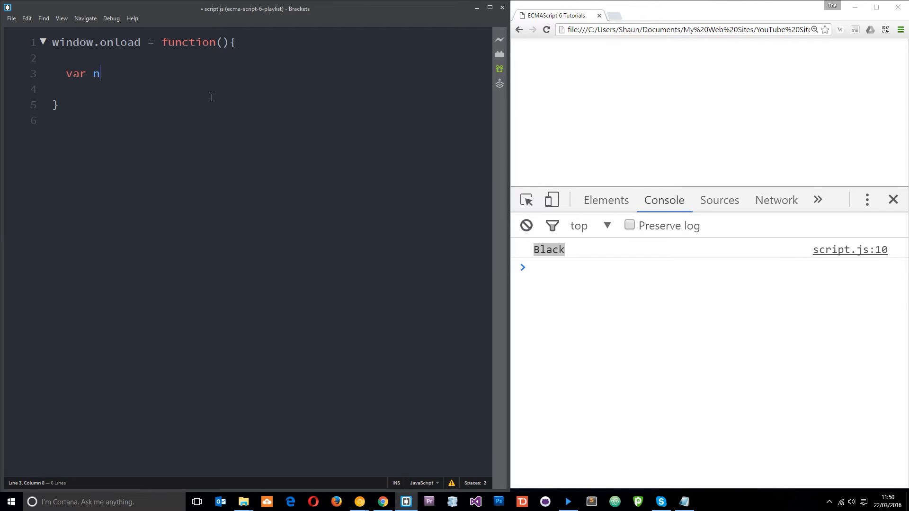
type("inja = {};")
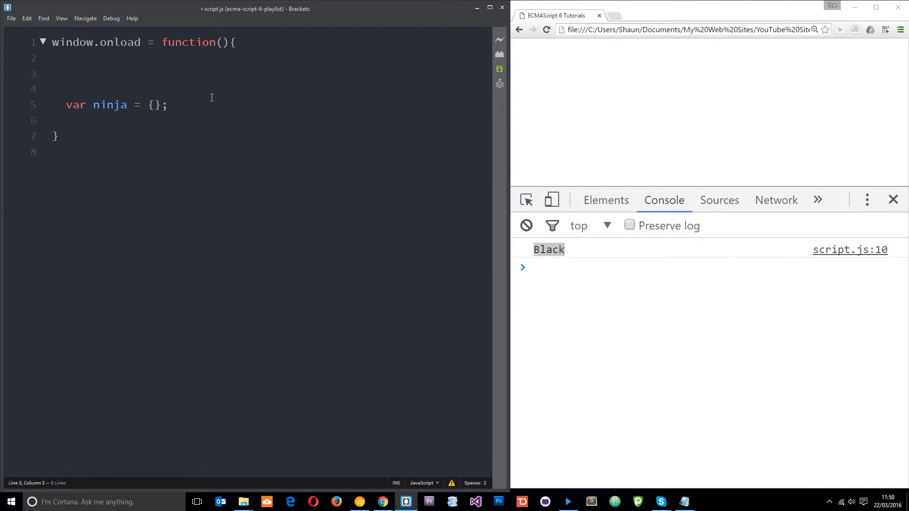
- Declare var name = "Crystal"; and var belt = "Black"; above the ninja object
left_click(65, 74)
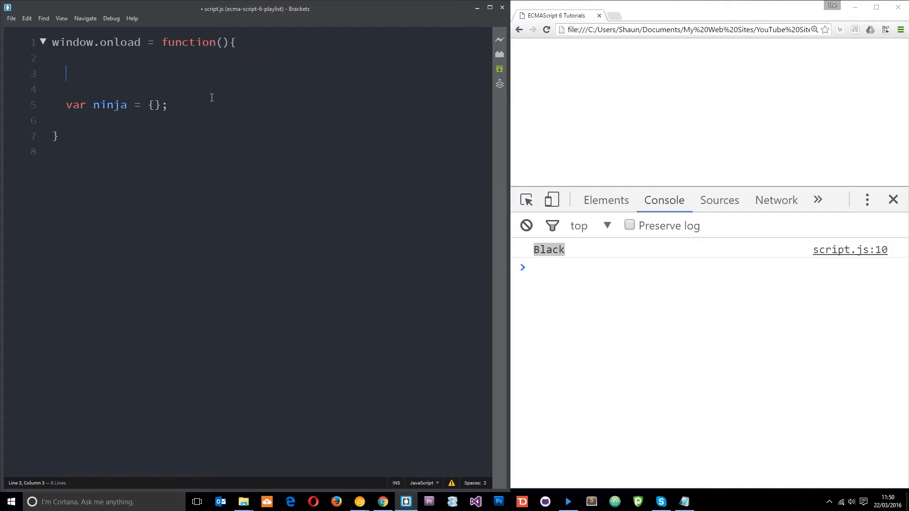
type("var name = \"")
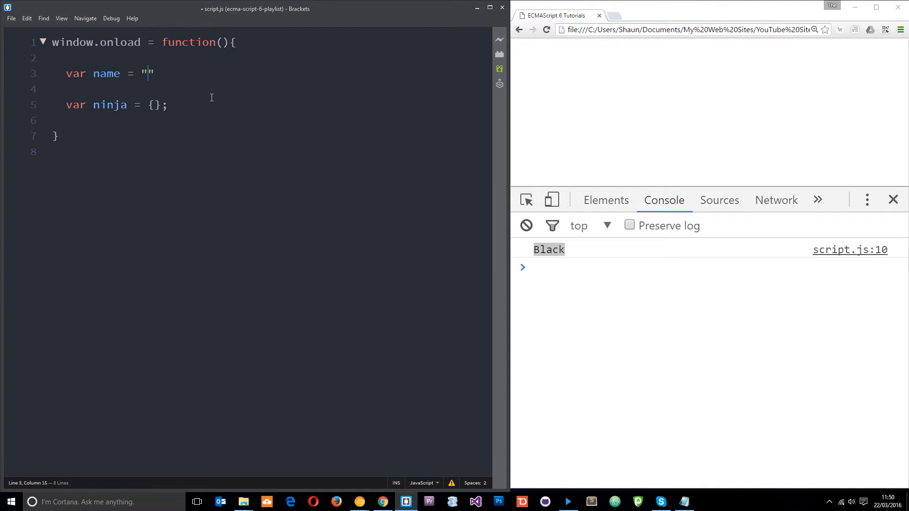
type("Crystal")
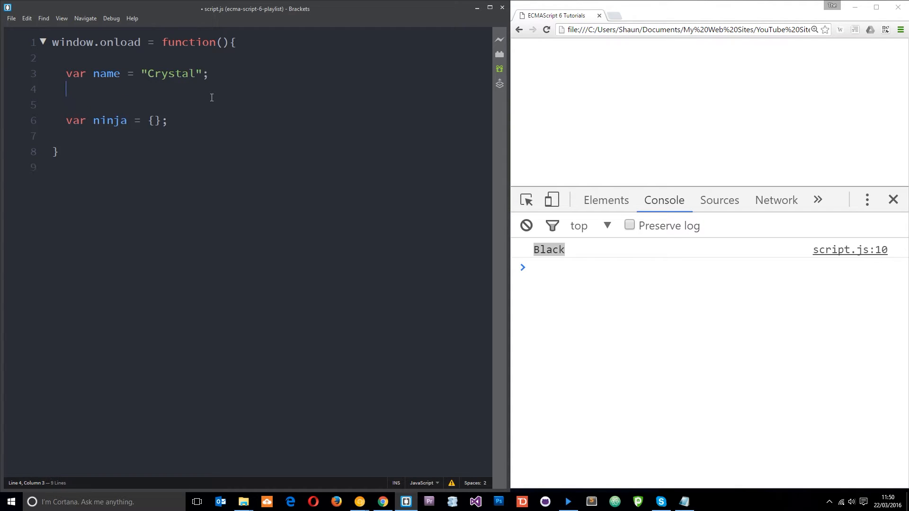
type("var bel")
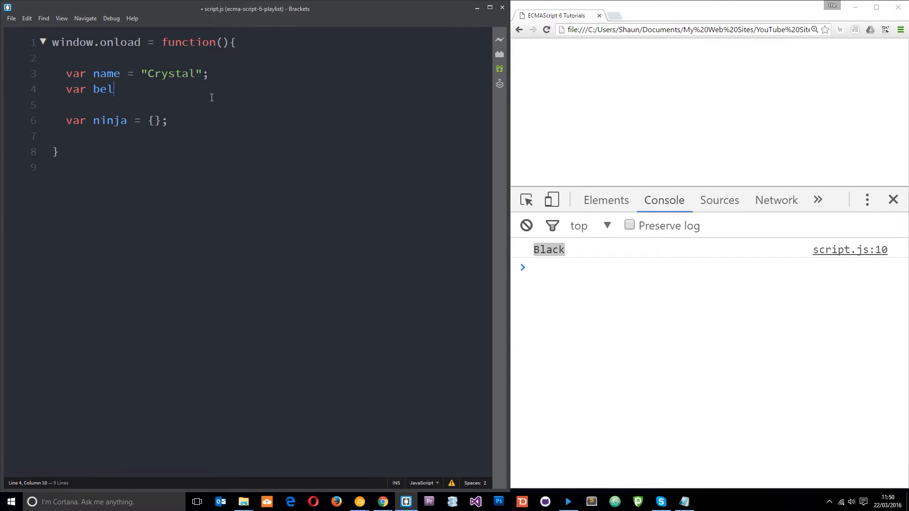
type("t = \"")
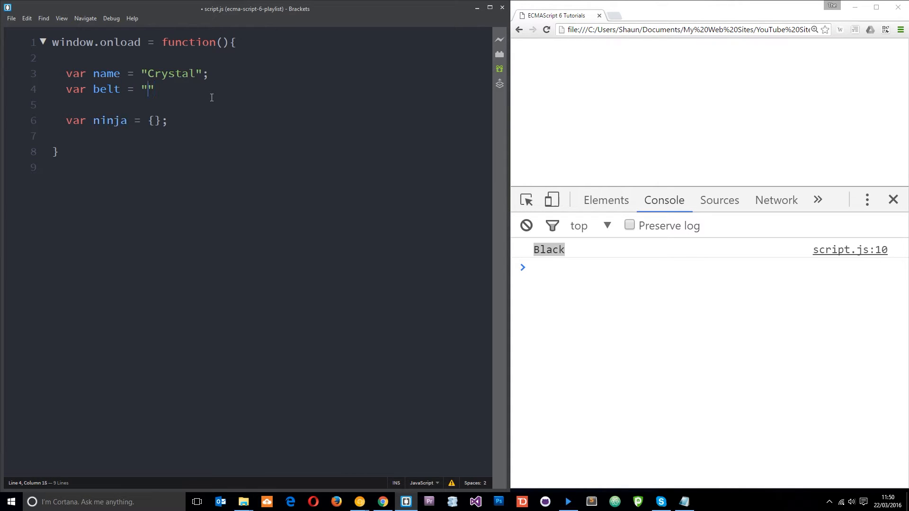
type("Black")
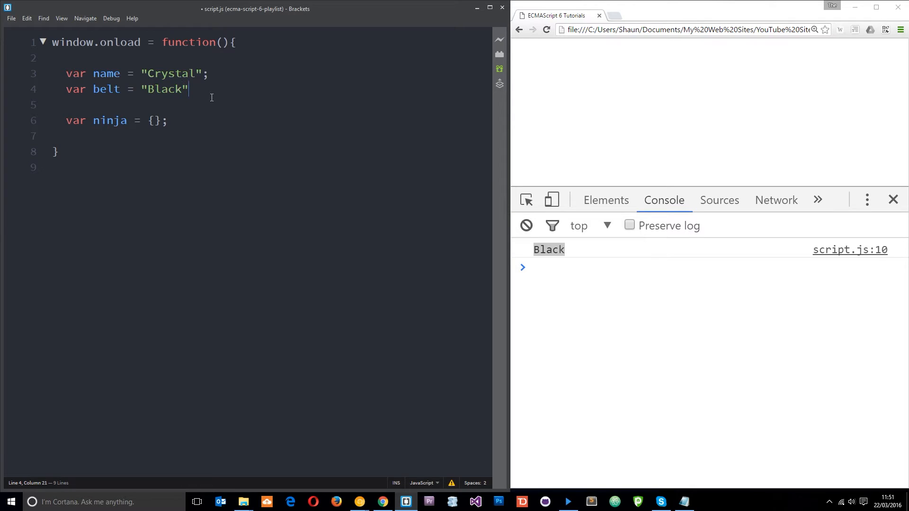
type(";")
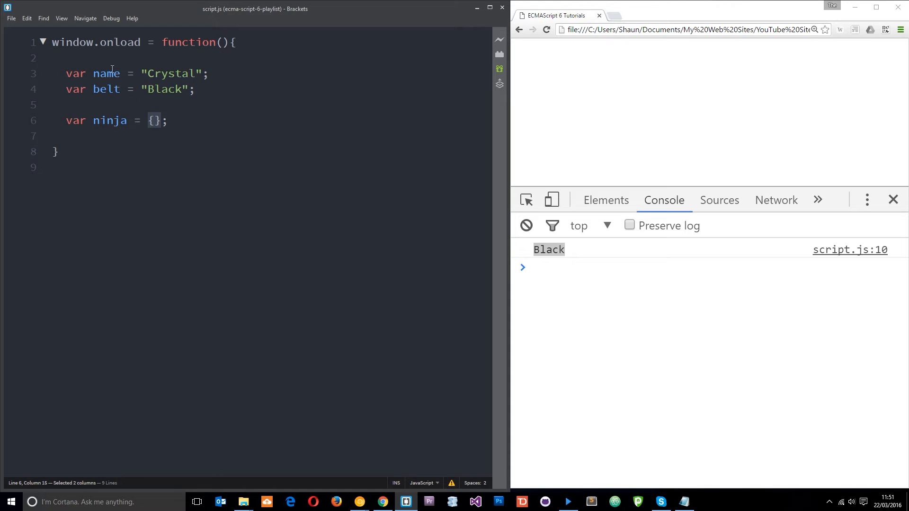
left_click(203, 74)
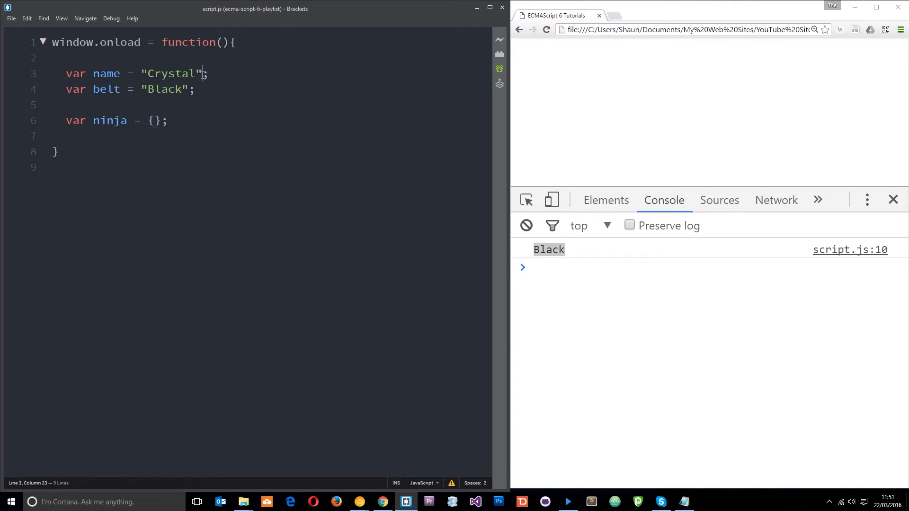
double_click(167, 89)
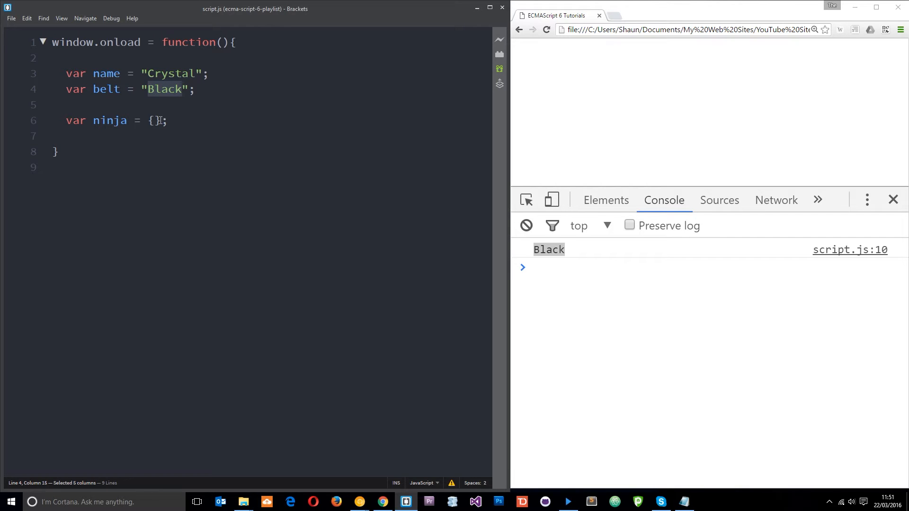
- Fill the ninja object with the longhand properties name: name and belt: belt
key("Return")
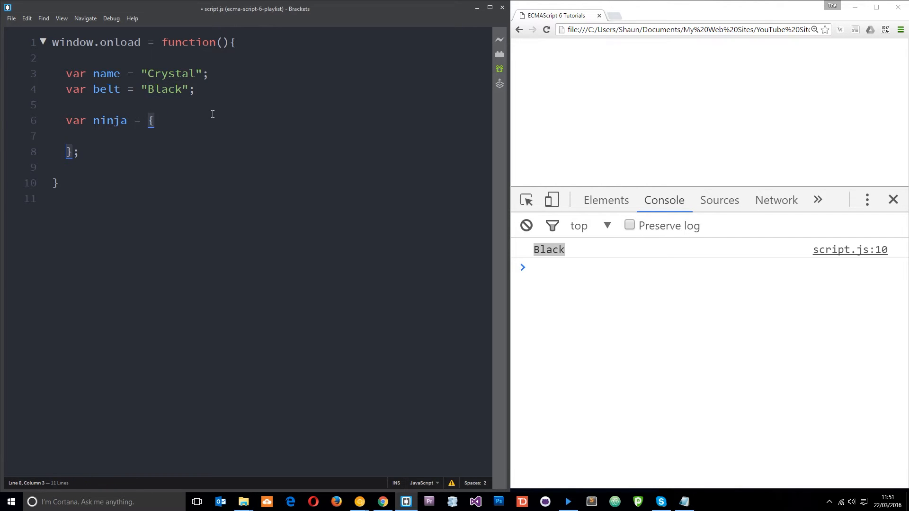
type("name:")
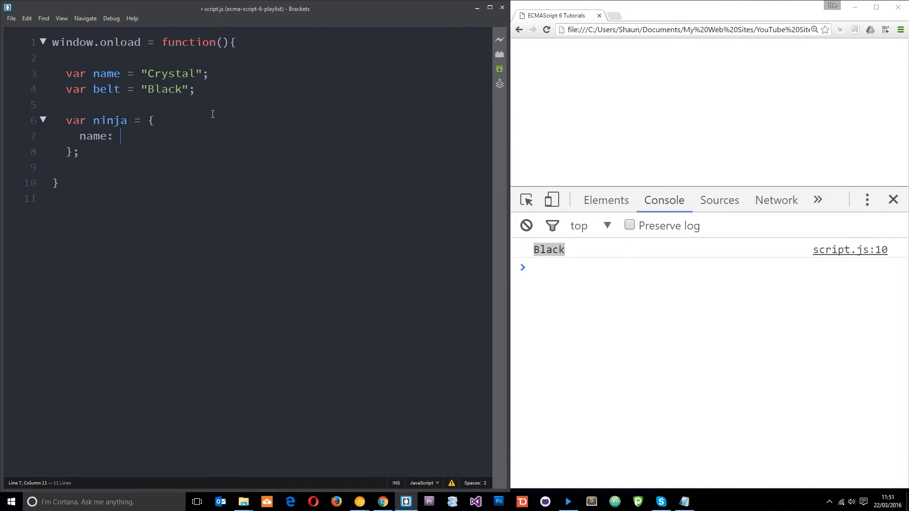
type("name")
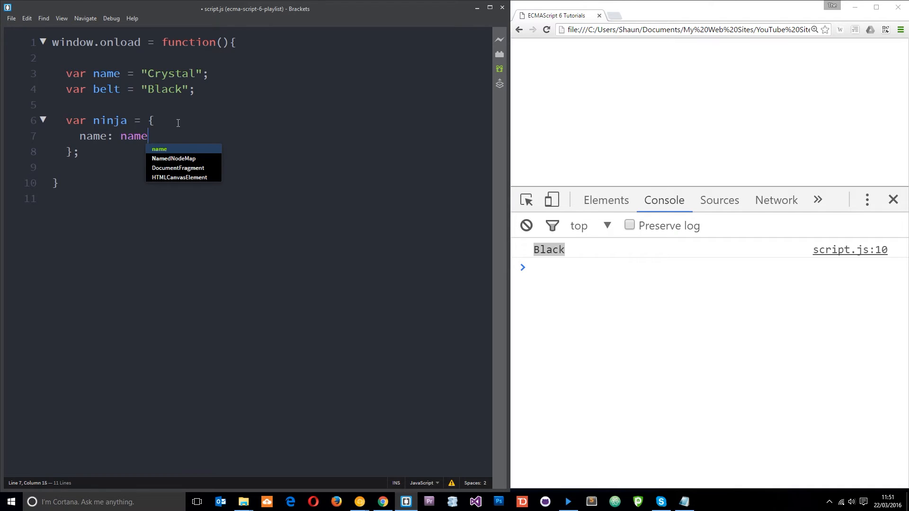
type(",")
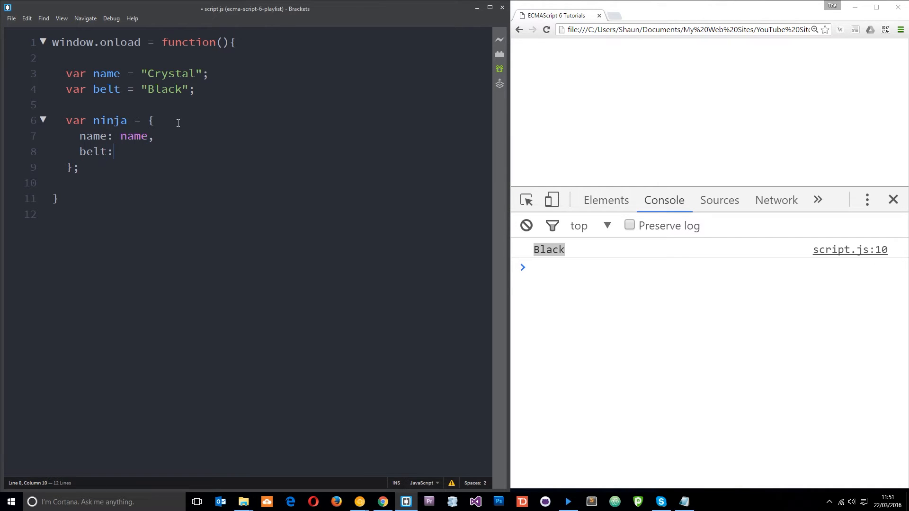
type("belt")
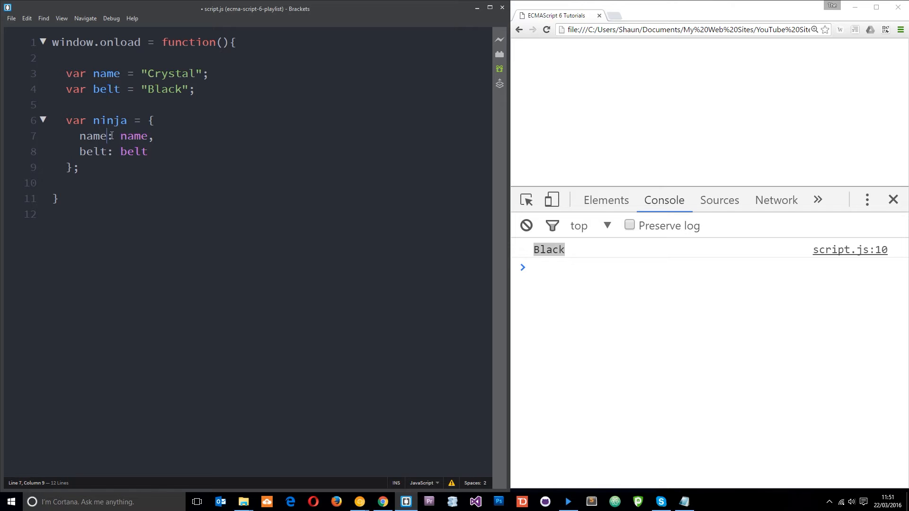
double_click(95, 136)
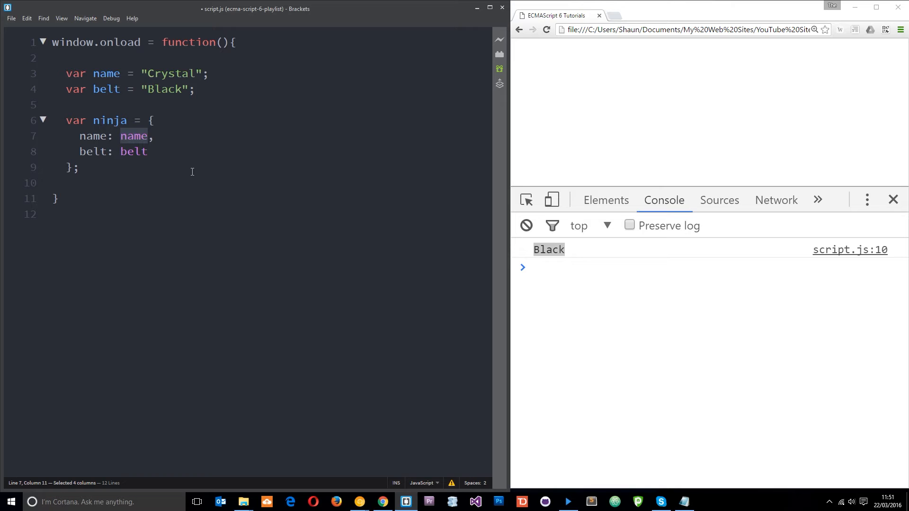
mouse_move(102, 153)
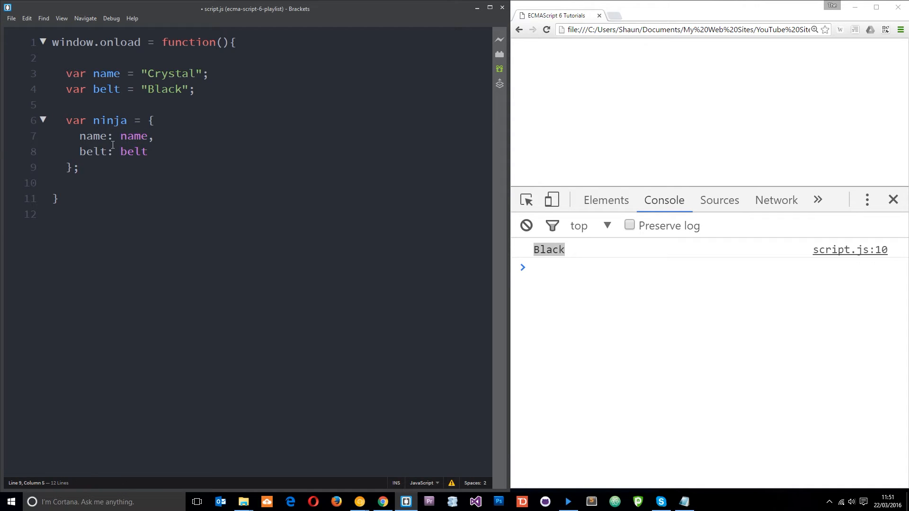
- Add console.log(ninja.name); after the object so the console prints Crystal
type("console.log(")
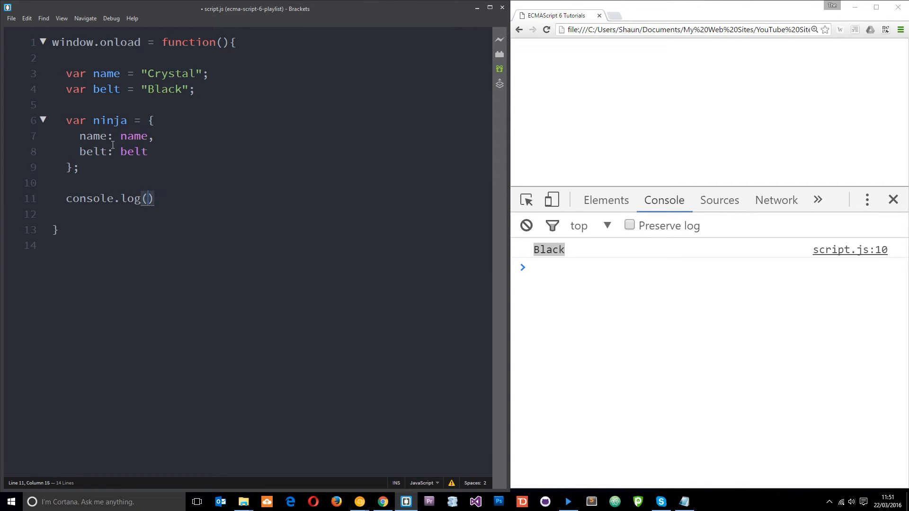
type("ninja")
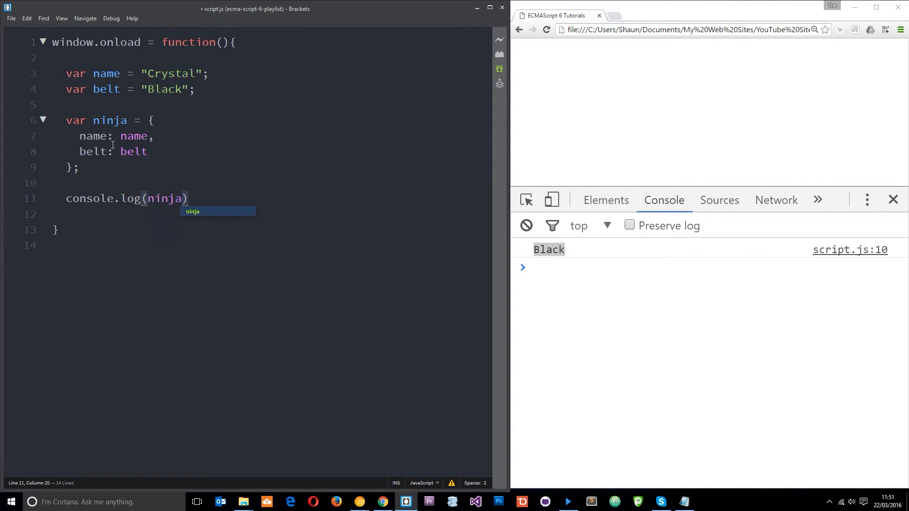
type(".name")
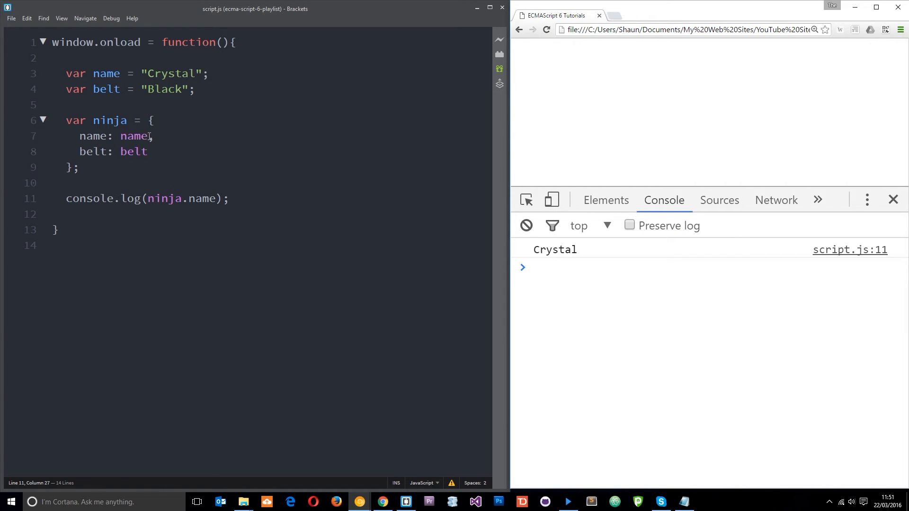
double_click(134, 136)
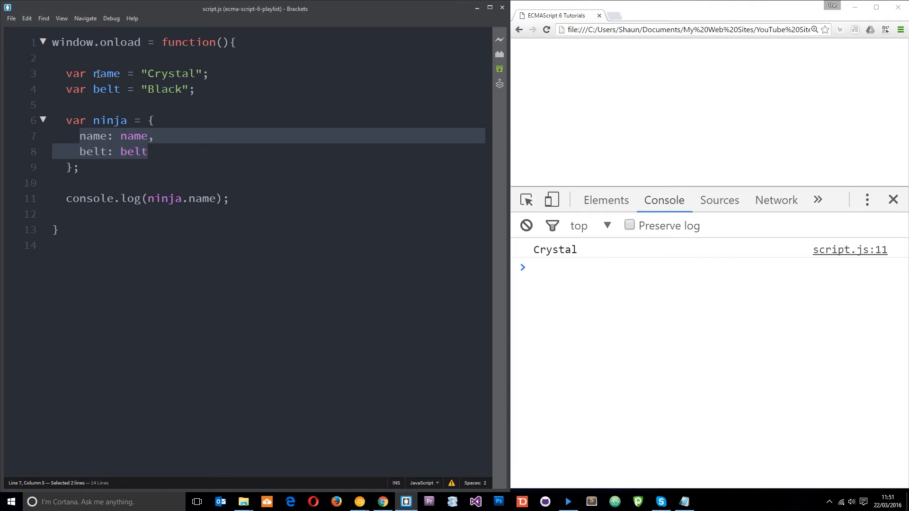
- Replace the longhand property lines with the shorthand name, belt
left_click(149, 73)
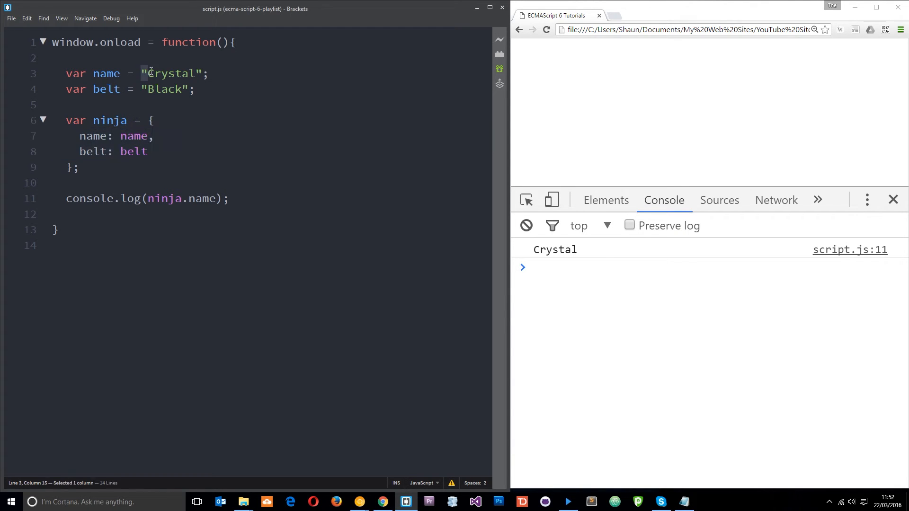
left_click(148, 152)
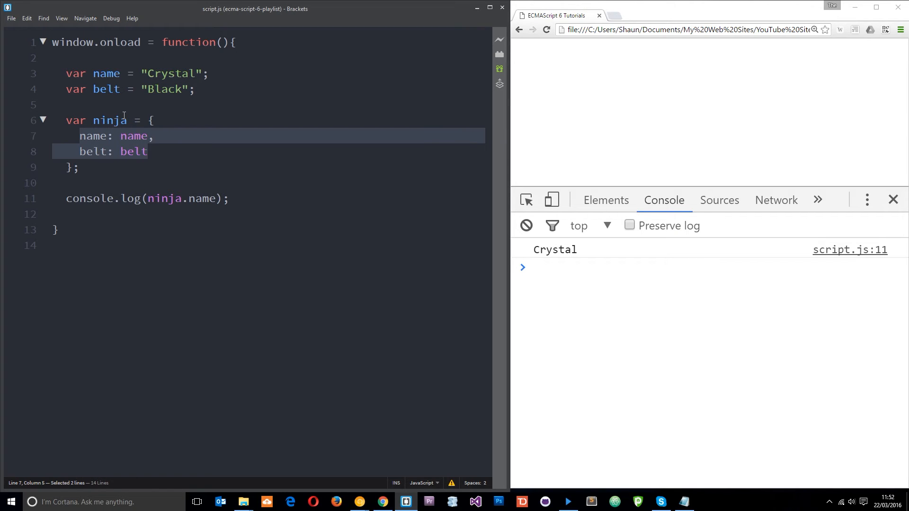
key("Delete")
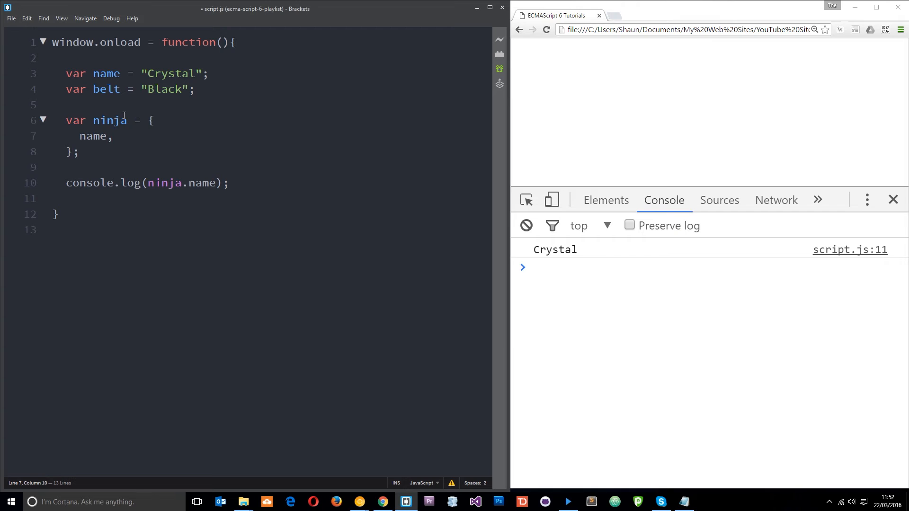
type("belt")
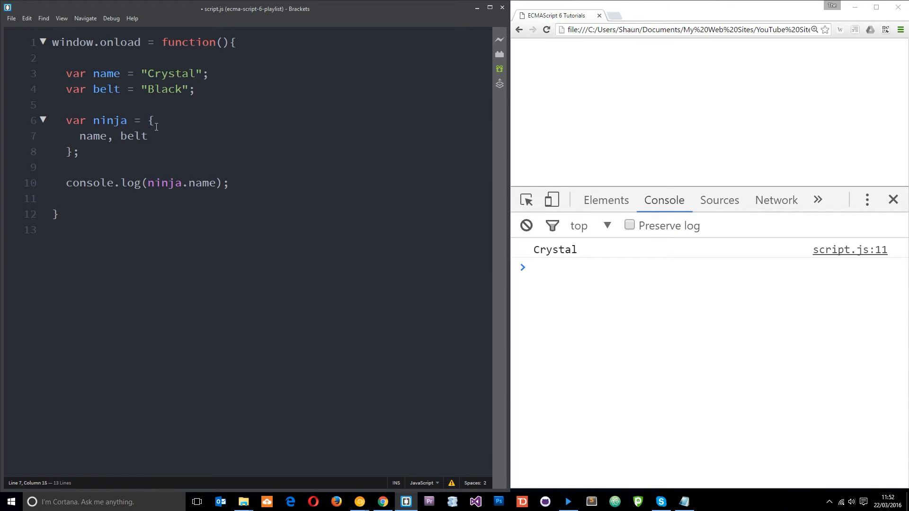
- Save and reload Chrome to confirm the console still prints Crystal
left_click(95, 135)
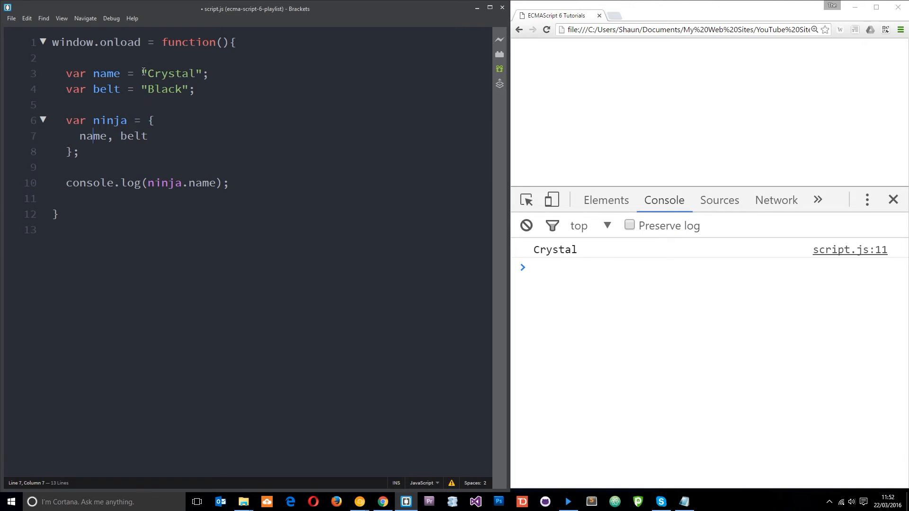
double_click(164, 89)
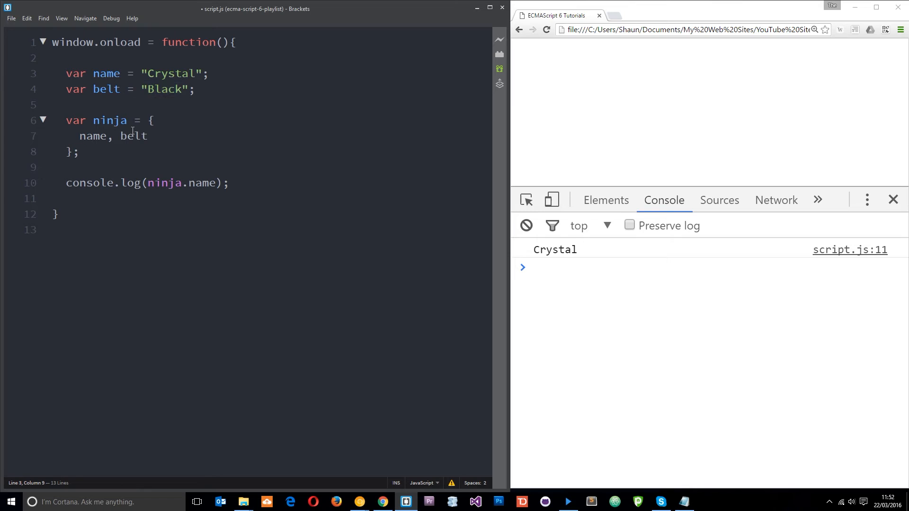
left_click(184, 183)
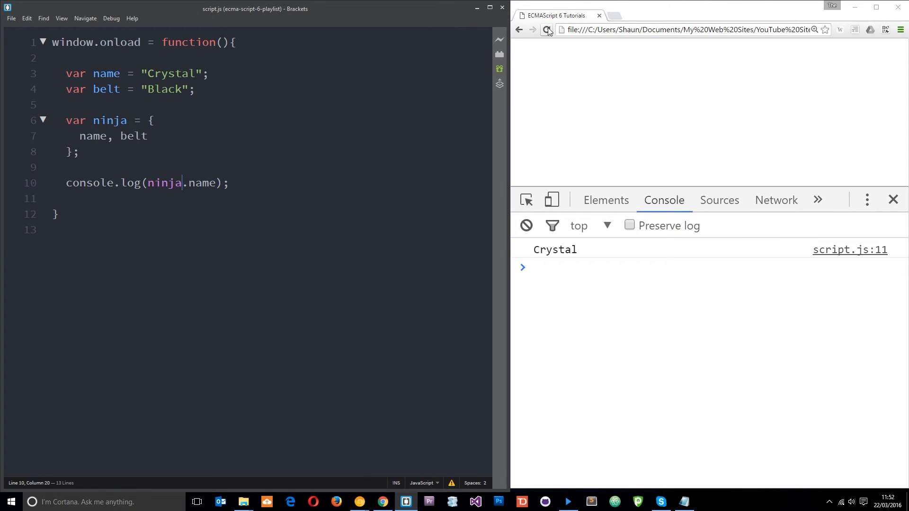
left_click(546, 29)
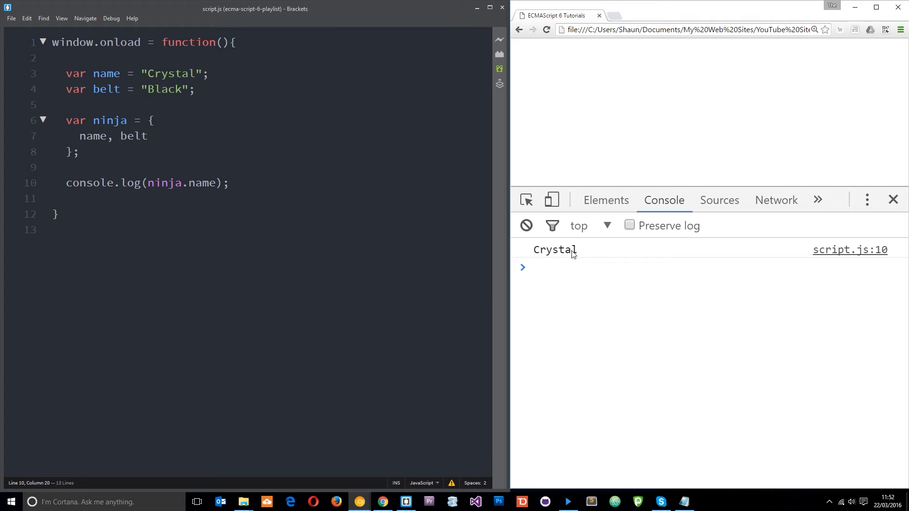
- Change the log to console.log(ninja.belt); so the console prints Black
double_click(203, 183)
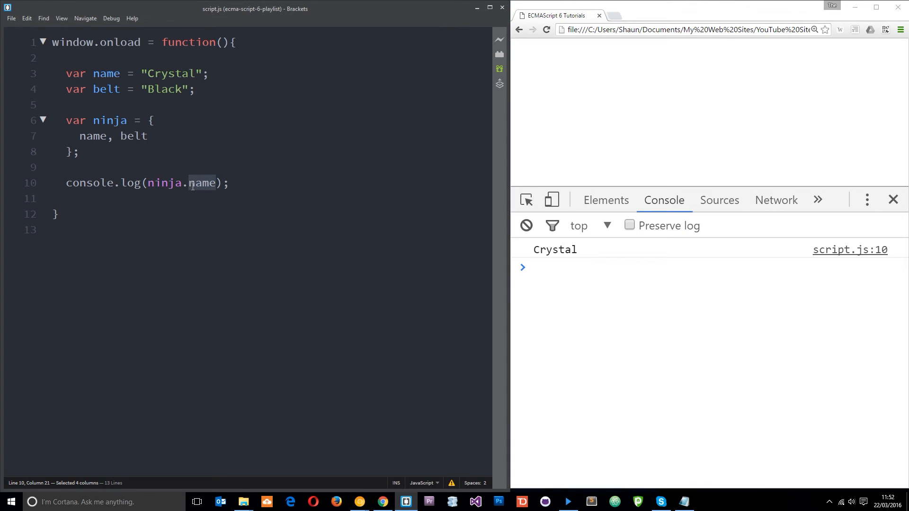
type("belt")
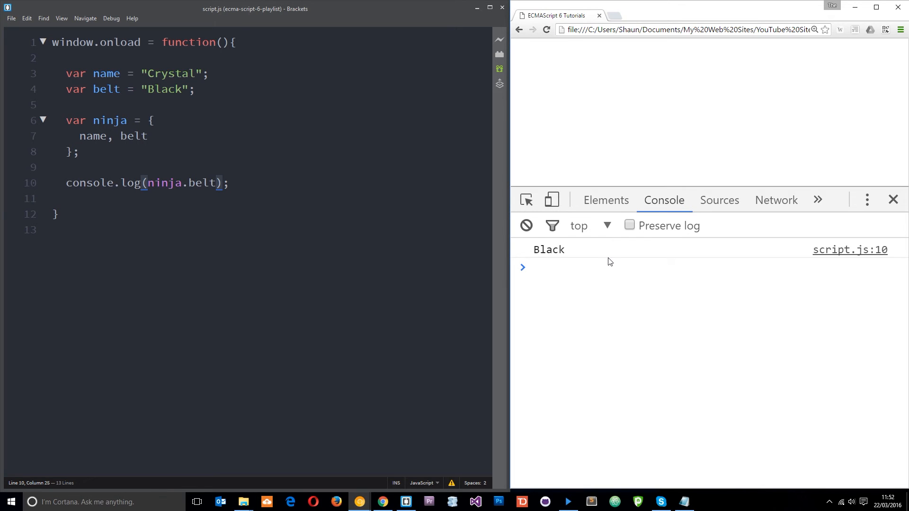
left_click(231, 183)
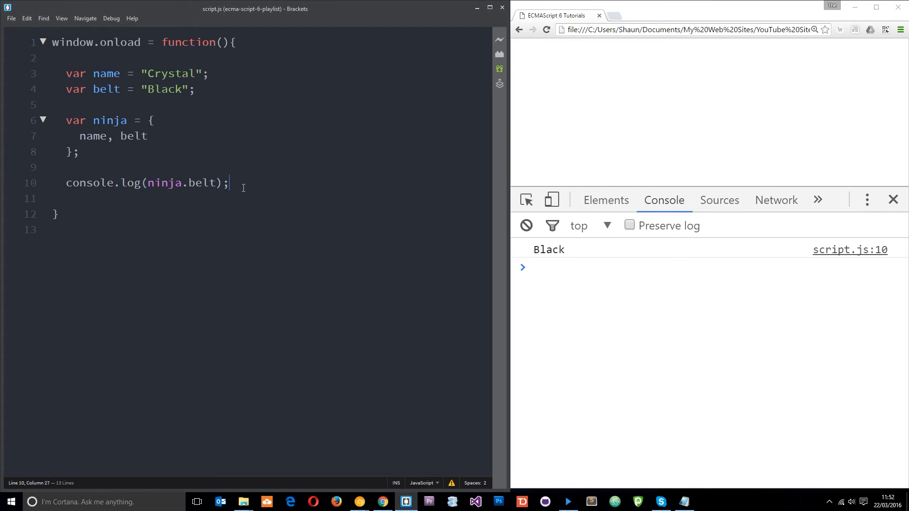
mouse_move(201, 140)
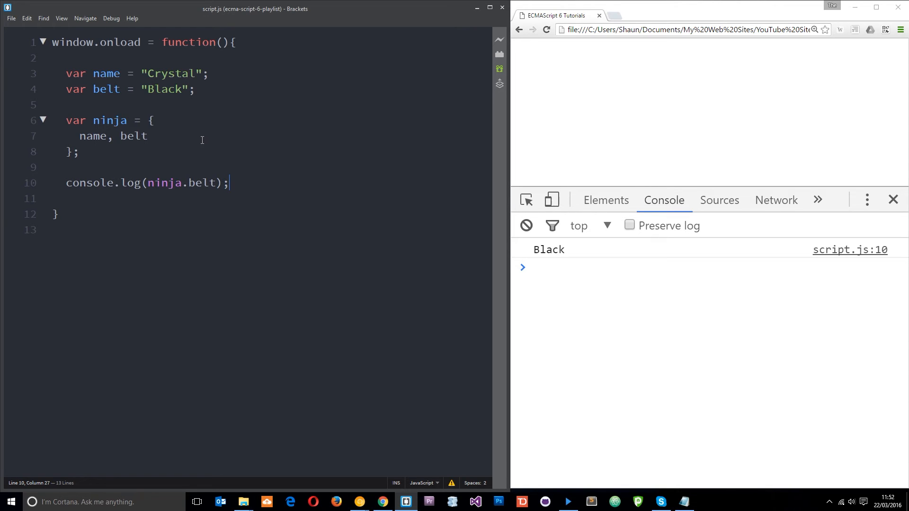
- Add a method chop: function(x){ } with an empty body after name, belt
type(",")
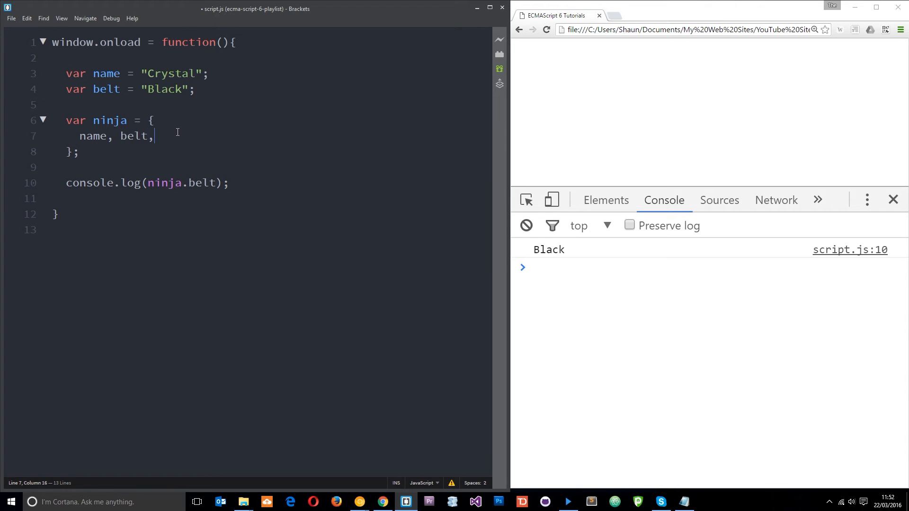
key("Enter")
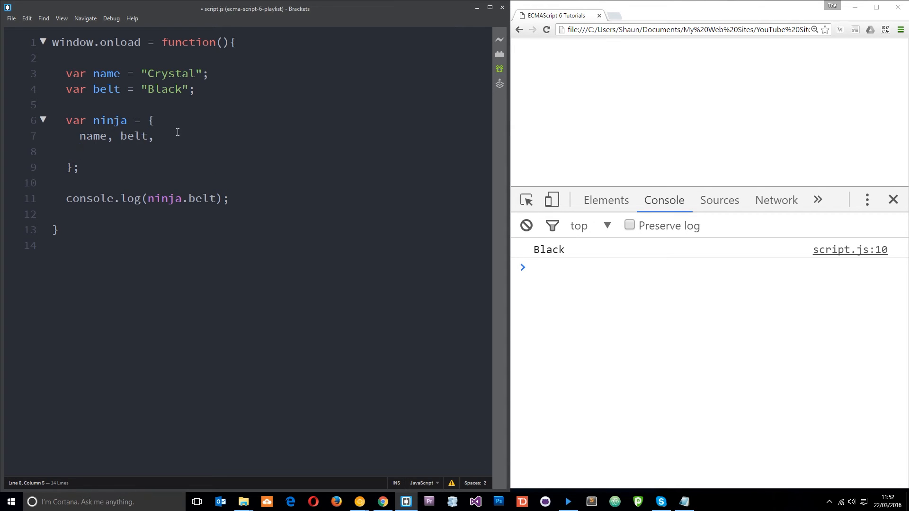
left_click(81, 151)
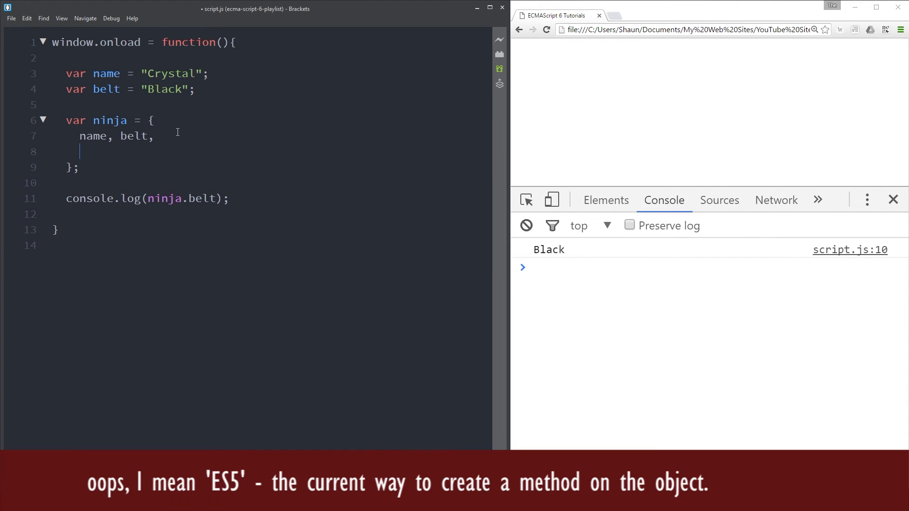
type("chop")
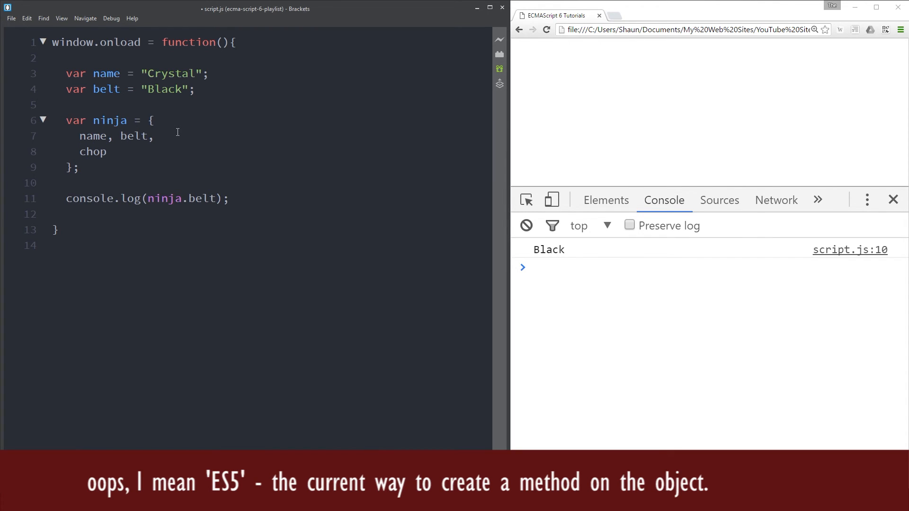
type(": func")
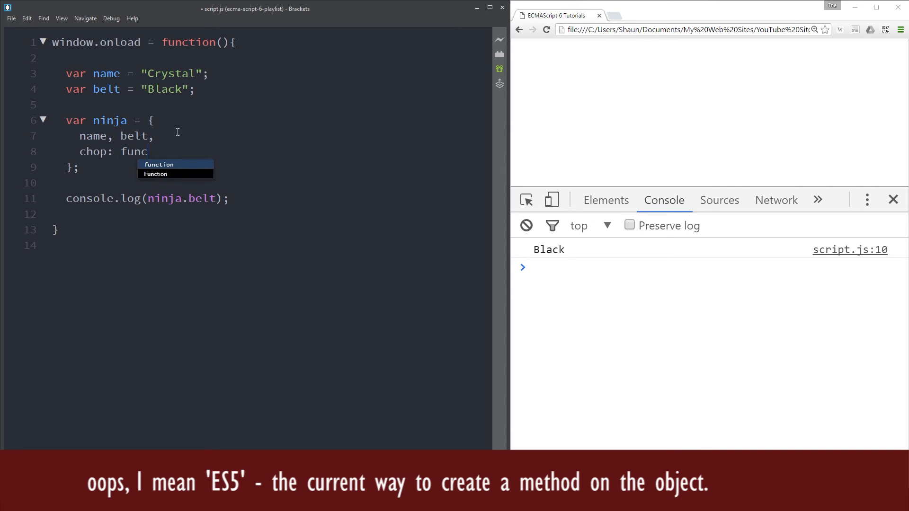
type("tion")
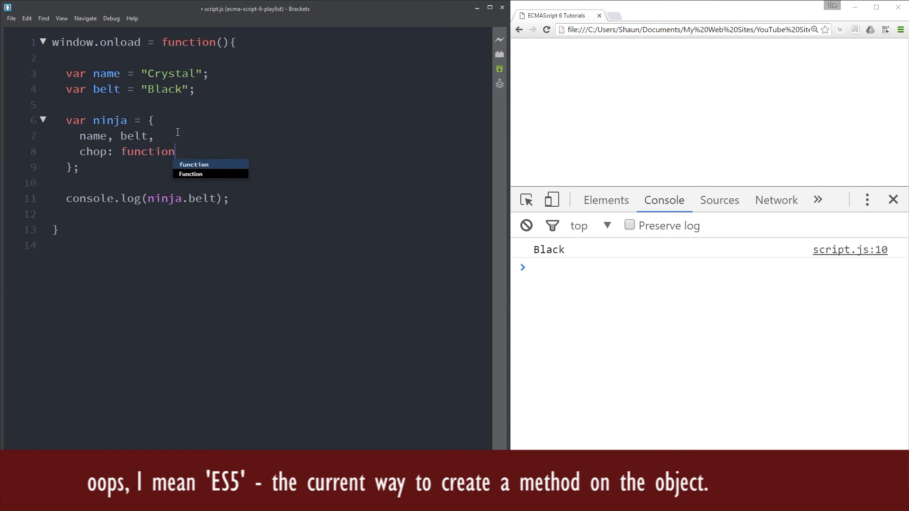
type("(x)")
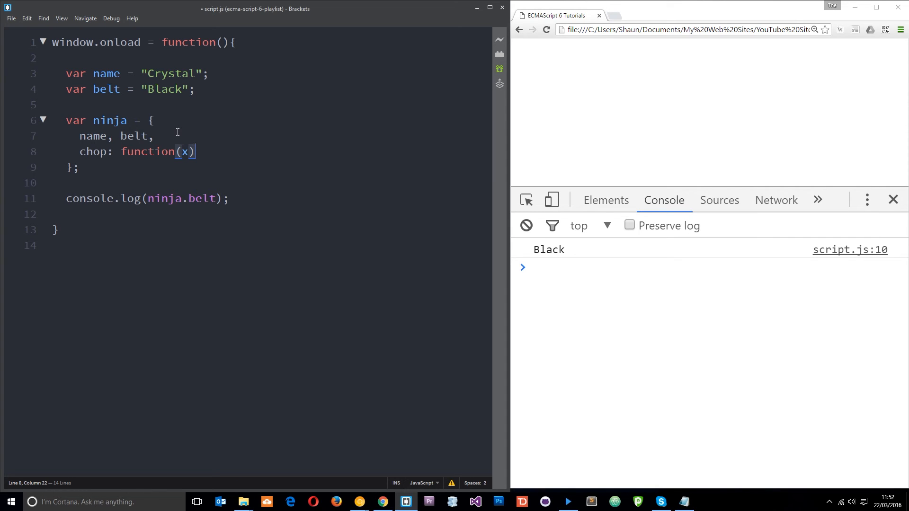
type("{}")
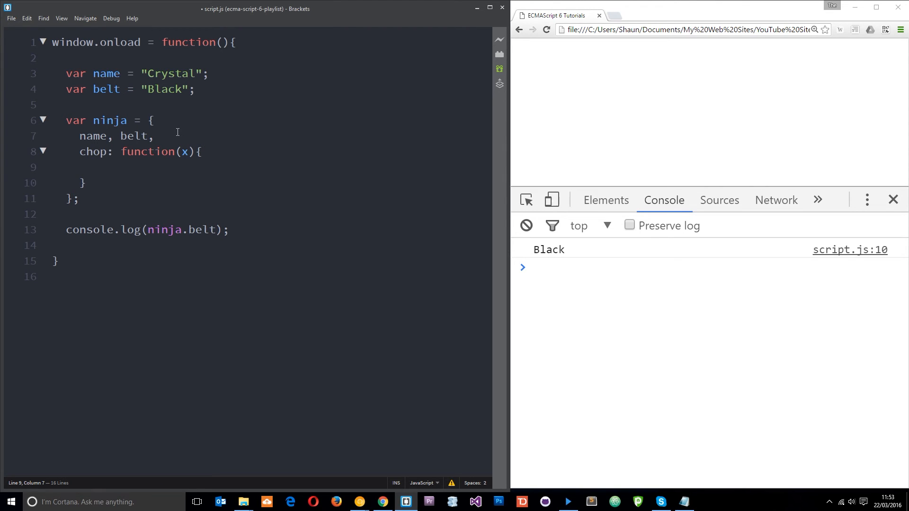
- Make chop's body log the template string `you chopped the enemy ${x} times`
type("console.log(")
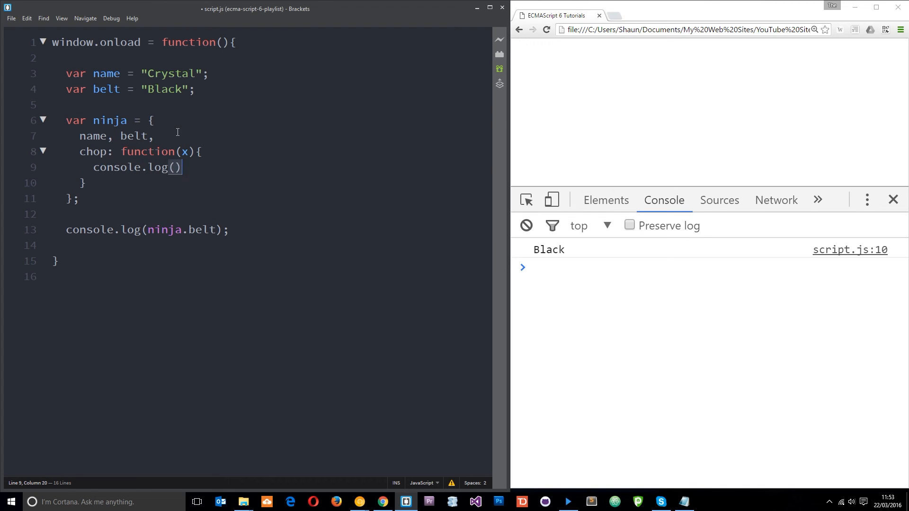
type("`")
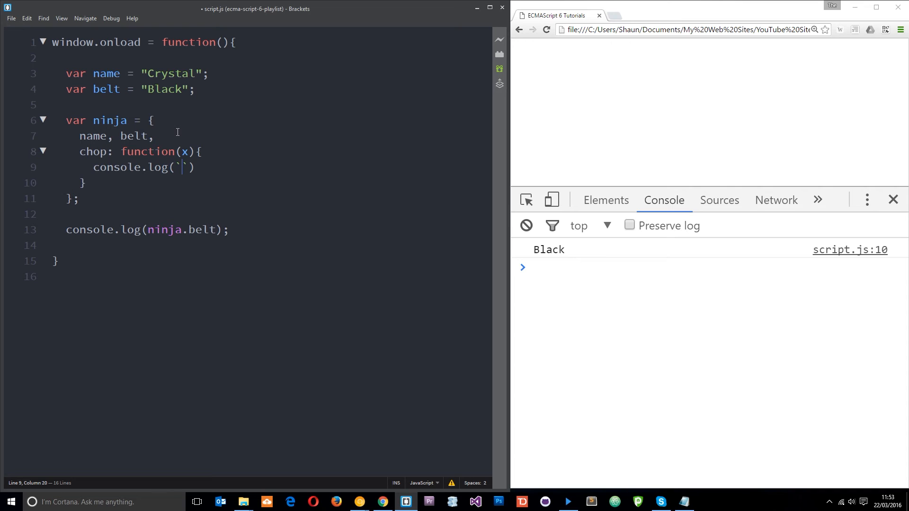
type("you choppe")
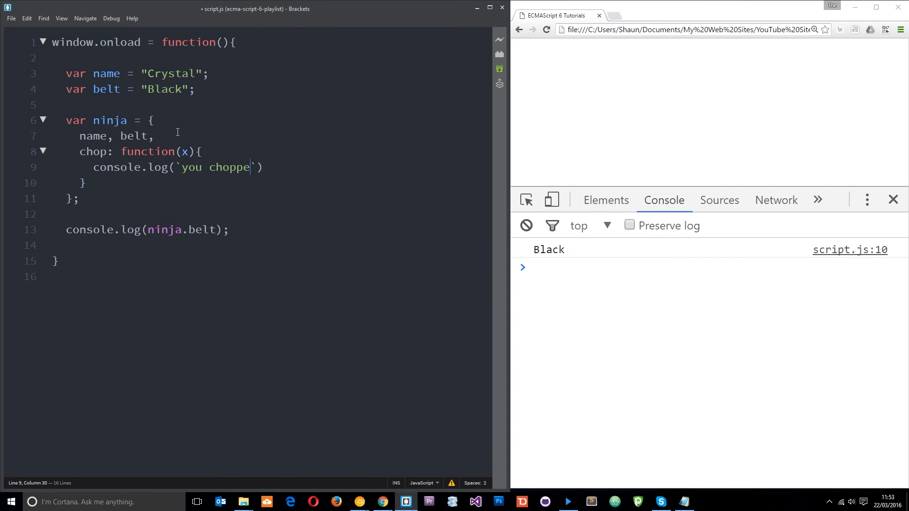
type("d the enemy")
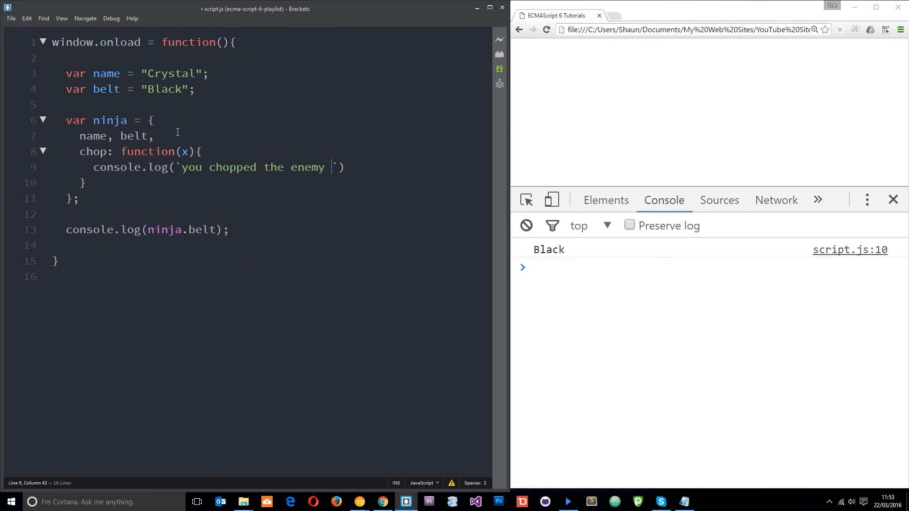
type("${}")
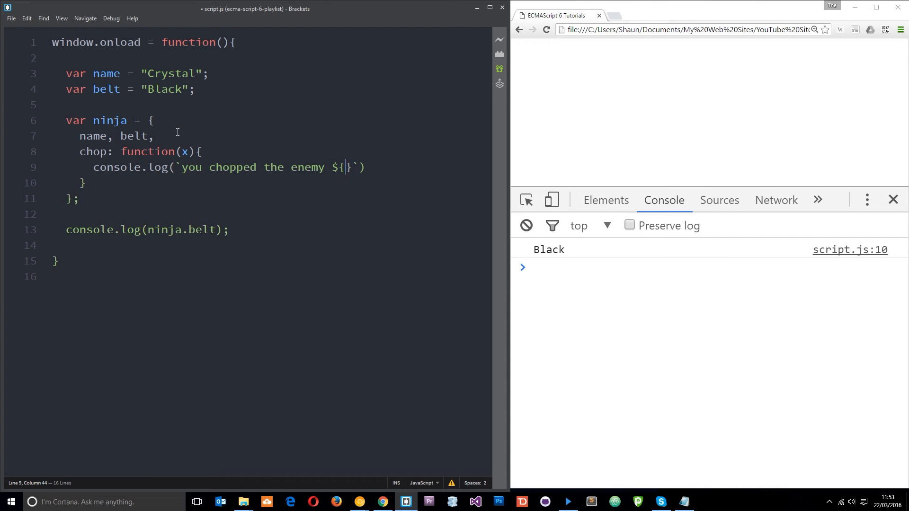
left_click_drag(364, 167, 333, 166)
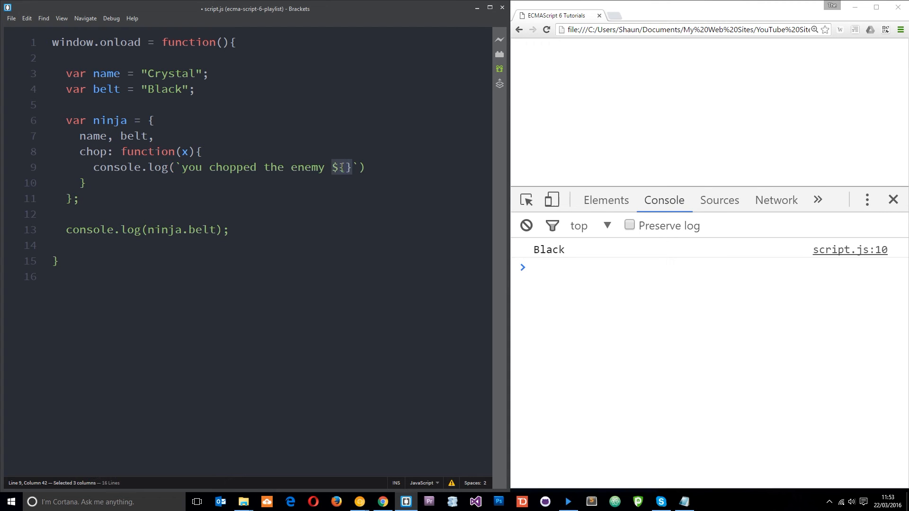
type("x")
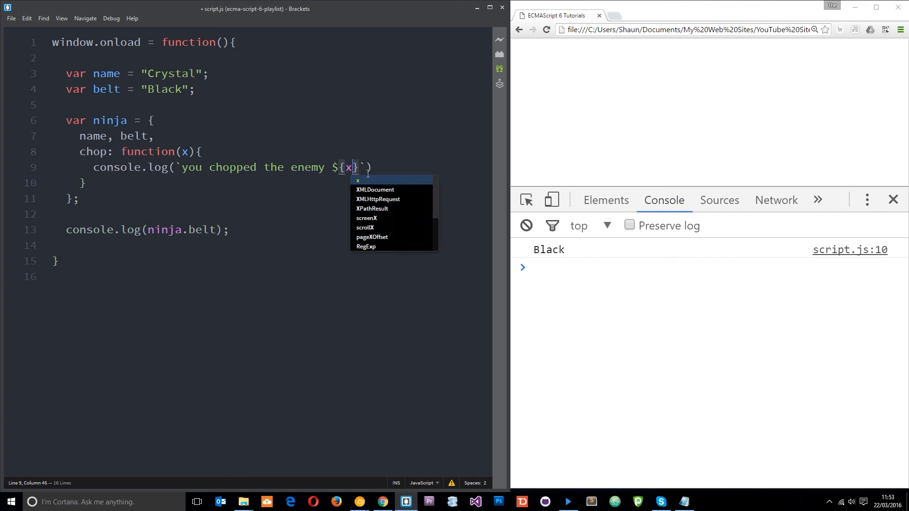
type("t")
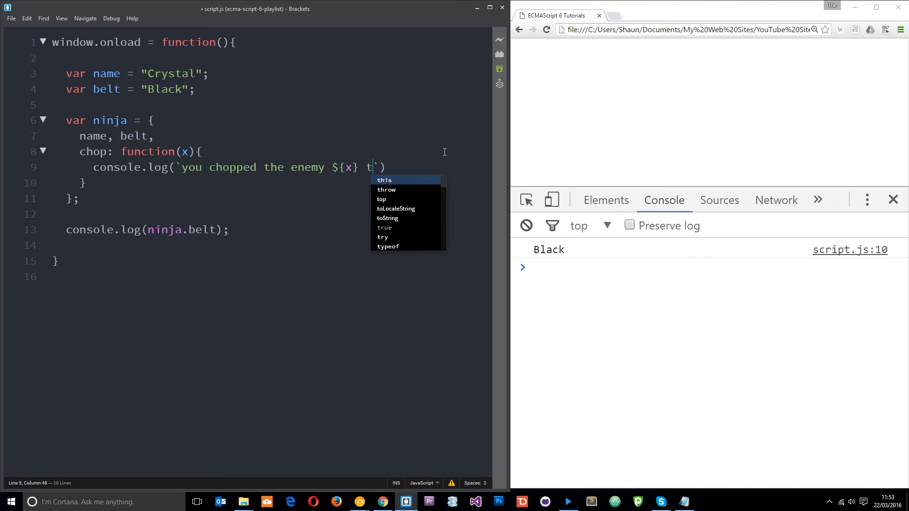
type("imes")
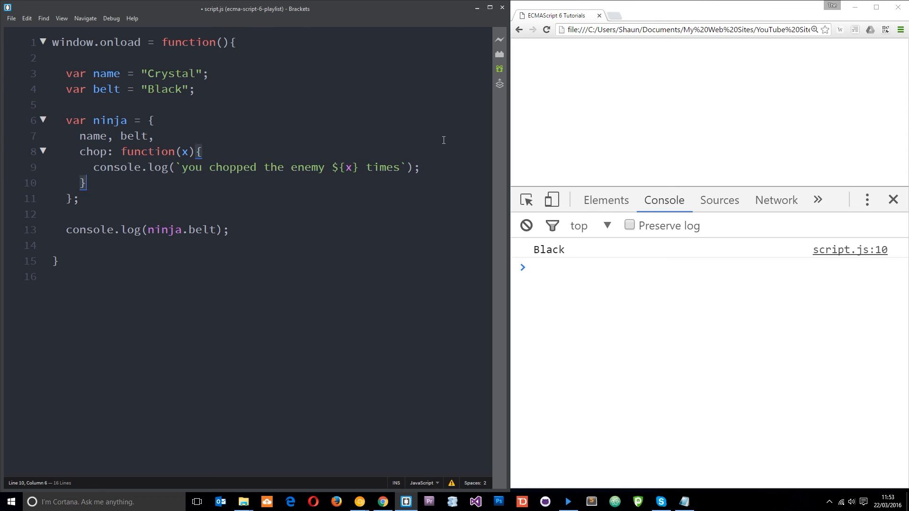
- Log ninja.chop(5) instead, save and reload to see "you chopped the enemy 5 times"
double_click(202, 229)
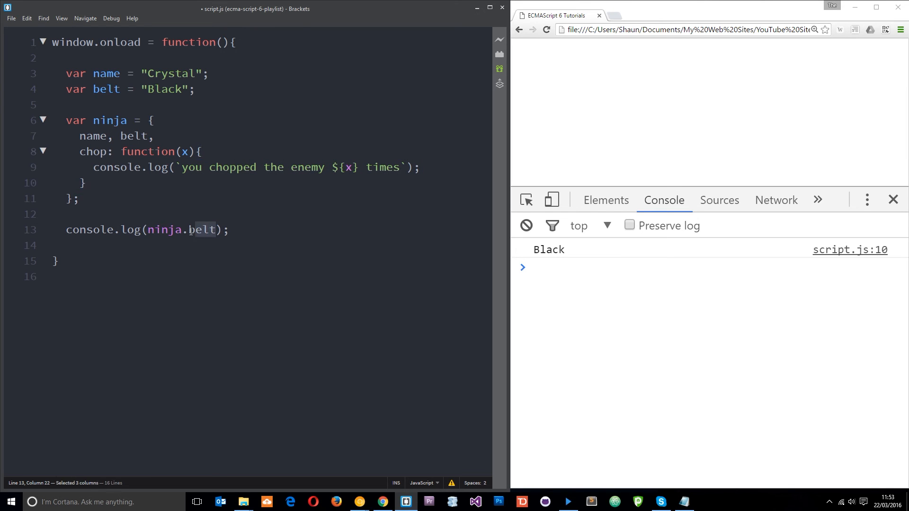
type("chop(")
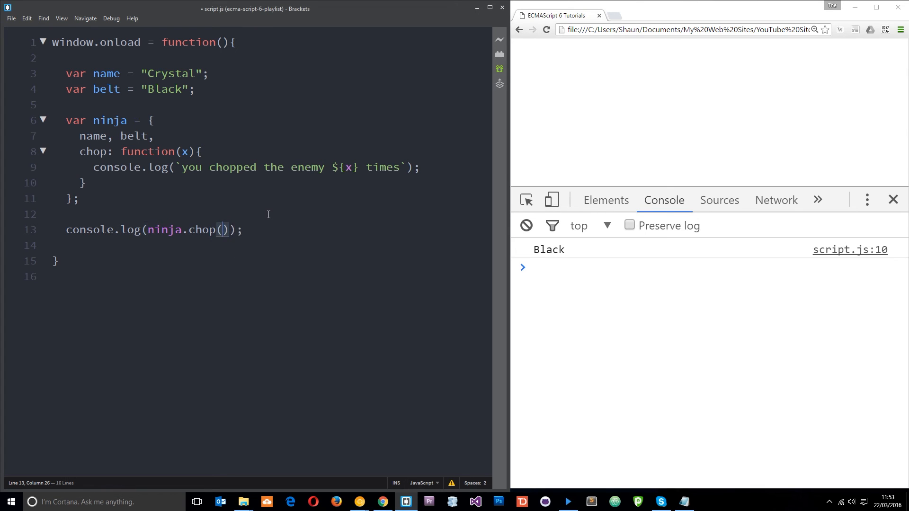
type("5")
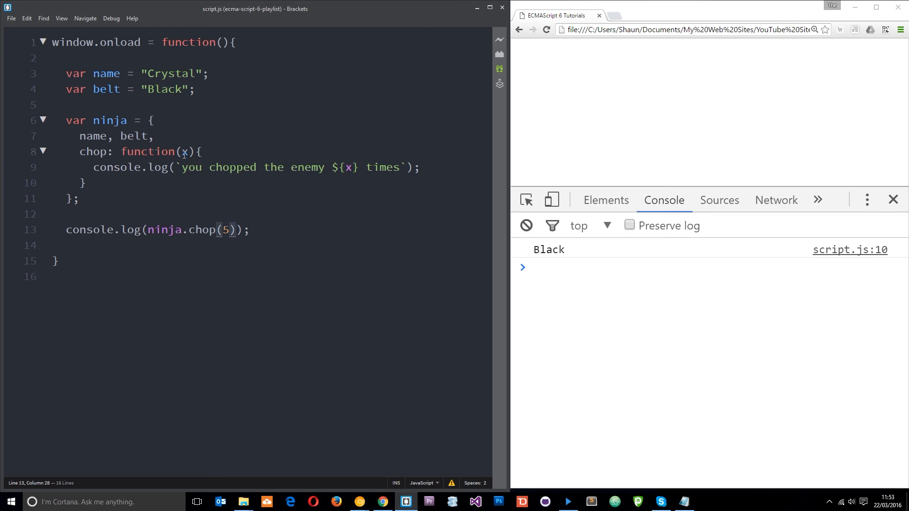
left_click(545, 29)
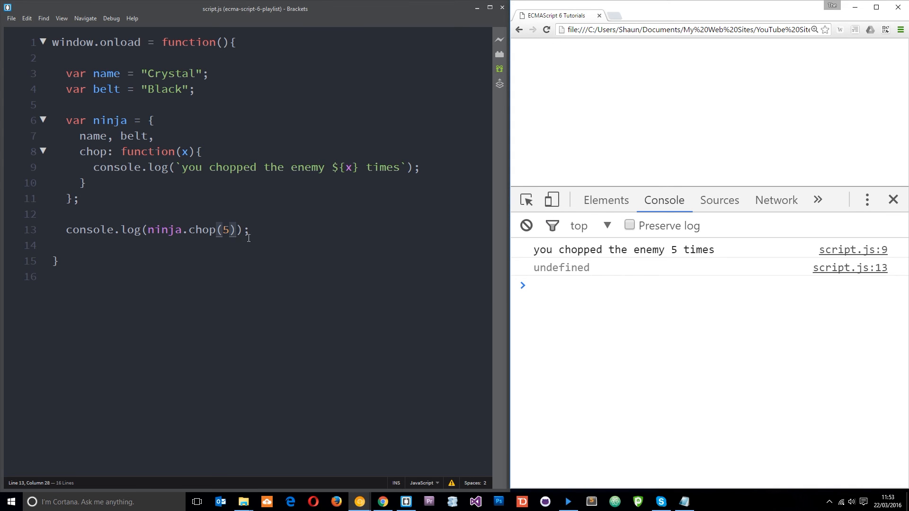
mouse_move(135, 168)
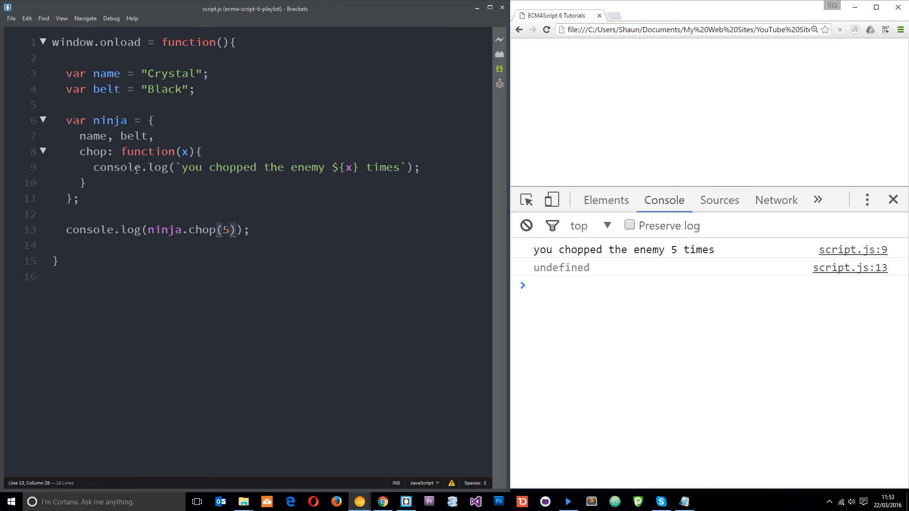
mouse_move(97, 179)
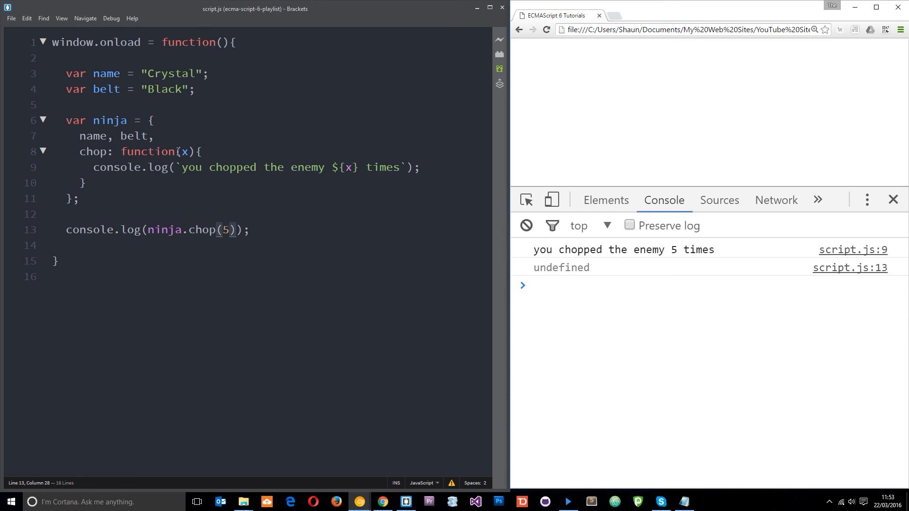
- Rewrite chop as the ES6 shorthand method chop(x){ … } without the function keyword and save
double_click(147, 152)
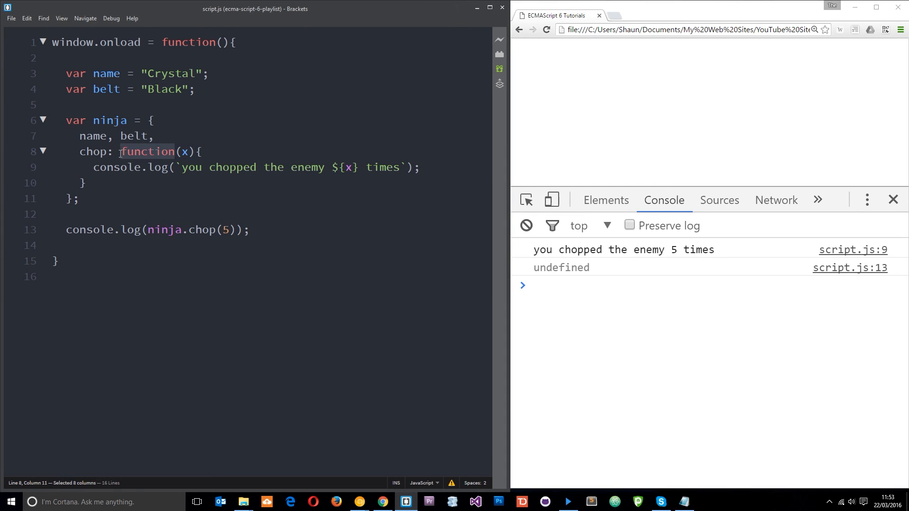
key("Delete")
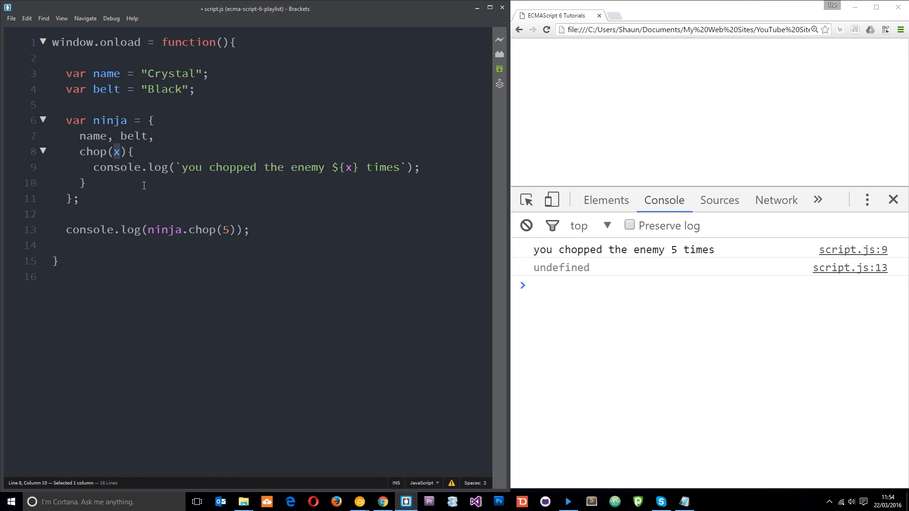
left_click(249, 229)
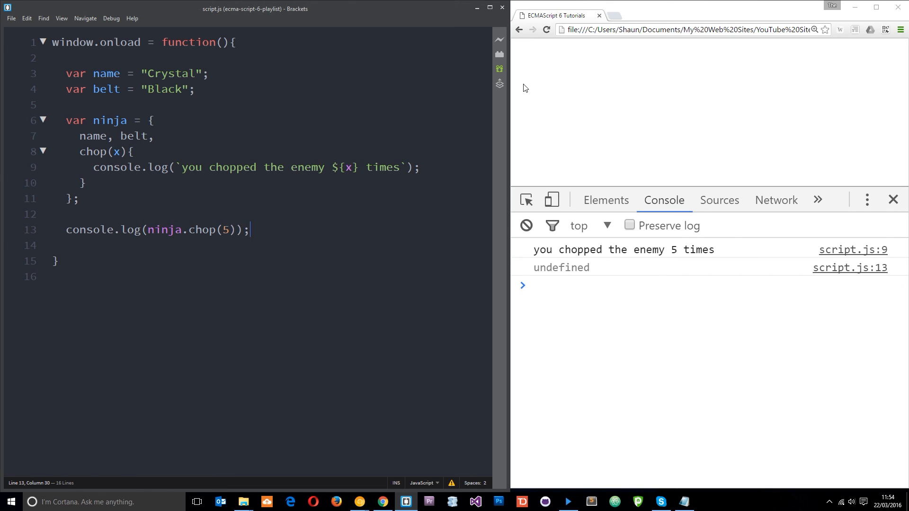
mouse_move(536, 255)
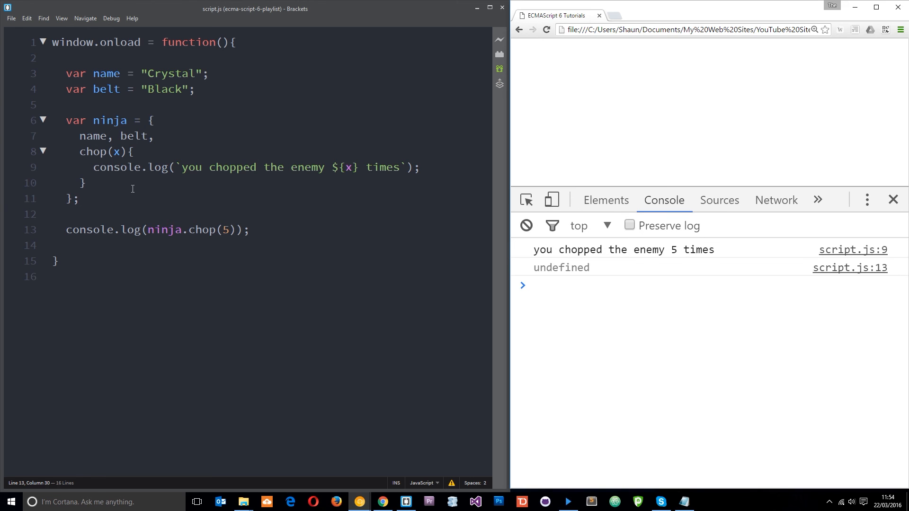
mouse_move(120, 120)
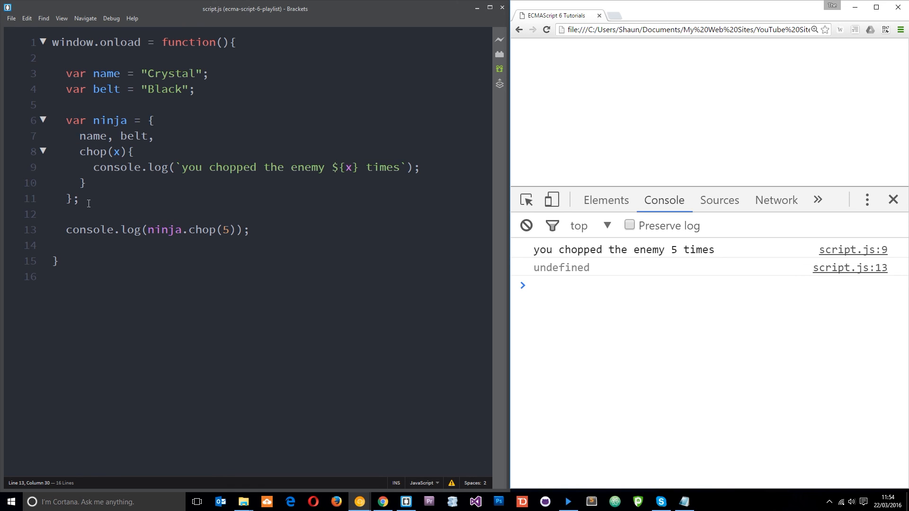
left_click(128, 199)
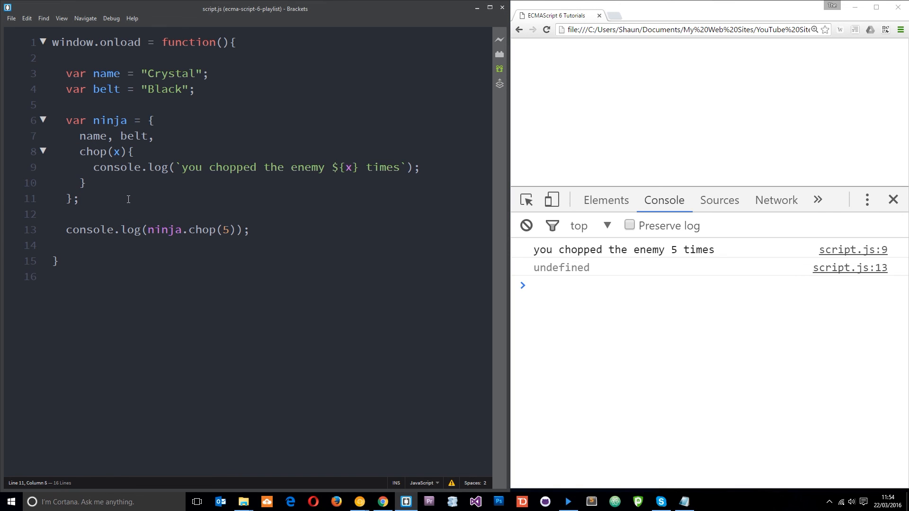